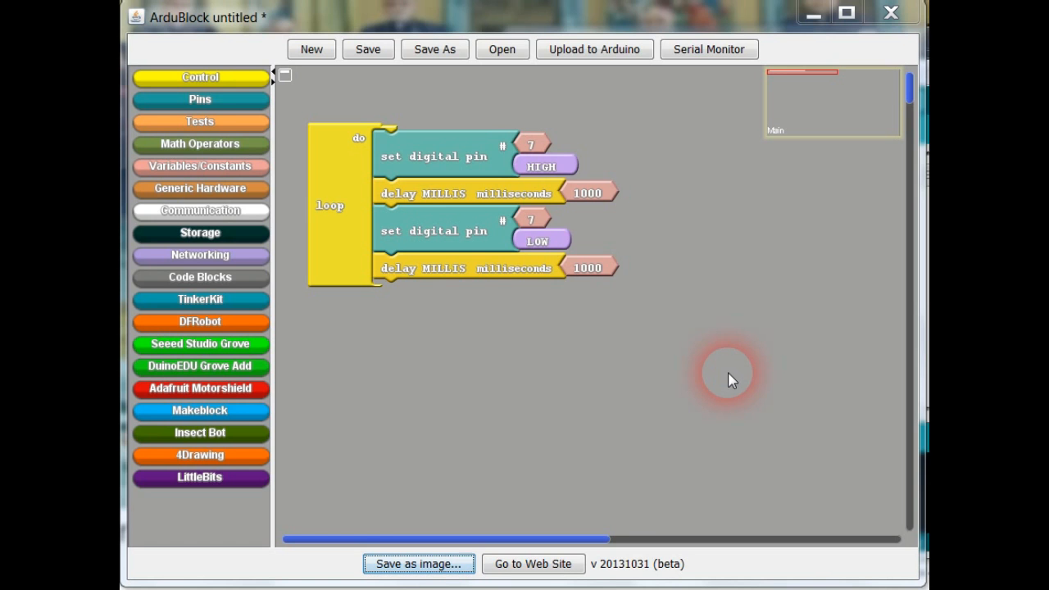
pyautogui.moveTo(636, 348)
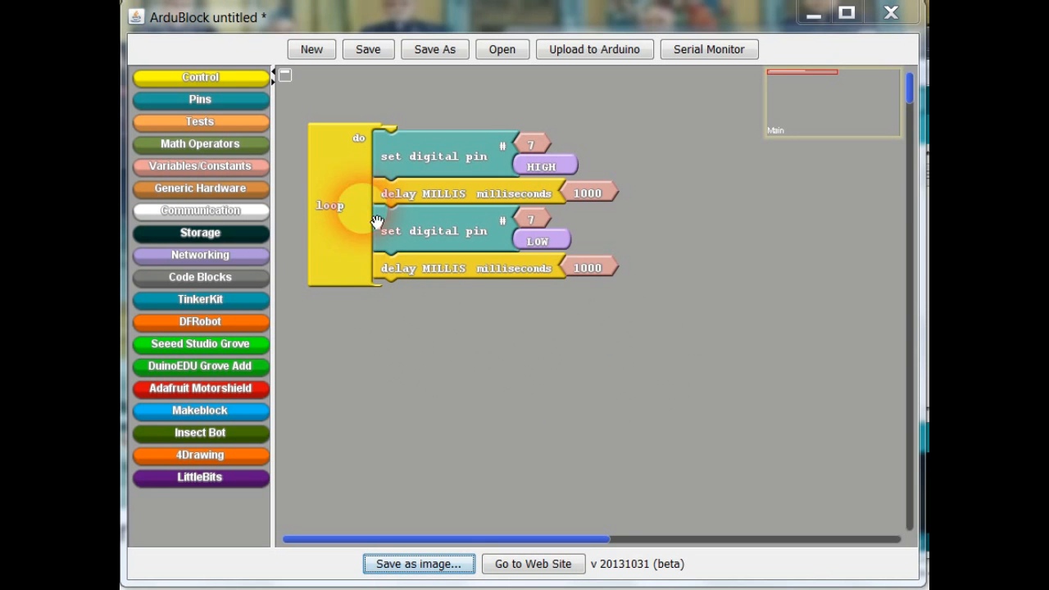
pyautogui.moveTo(459, 160)
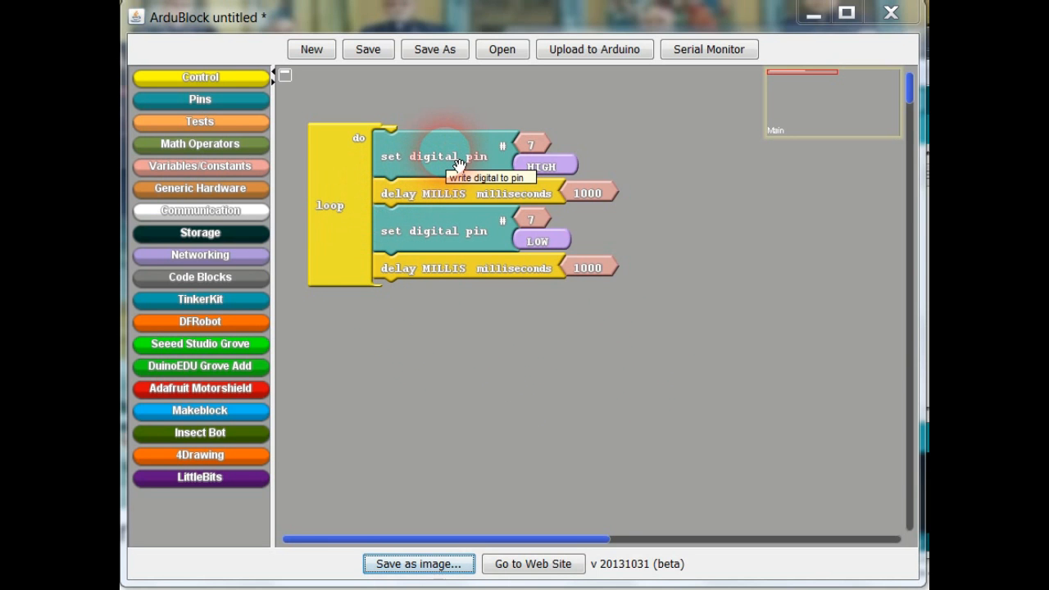
# Attach a comment reading 'Turns the LED on.' to the pin 7 HIGH block, placed to its right
pyautogui.rightClick(446, 160)
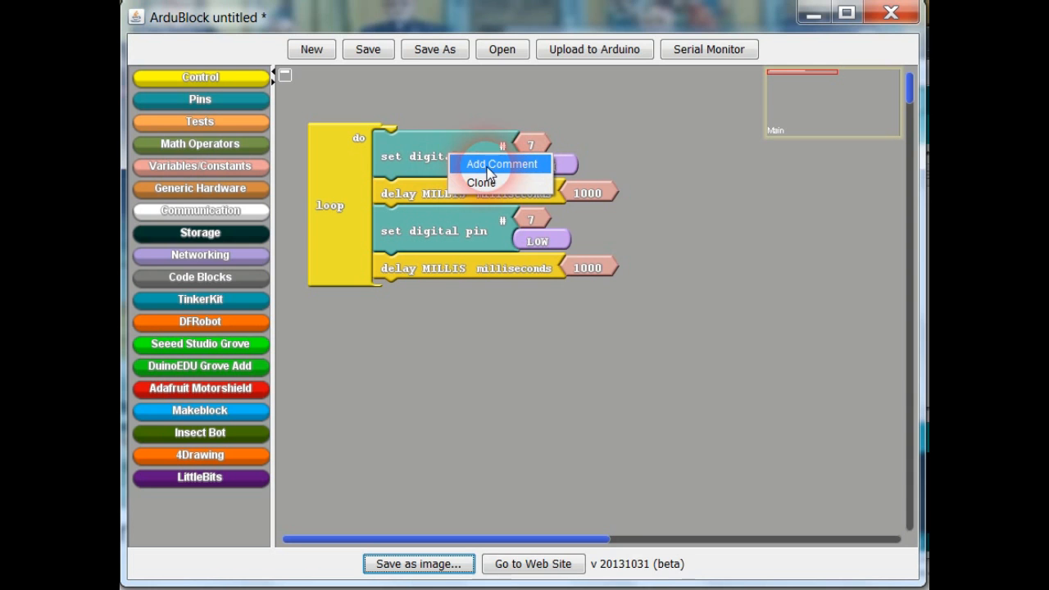
pyautogui.moveTo(498, 169)
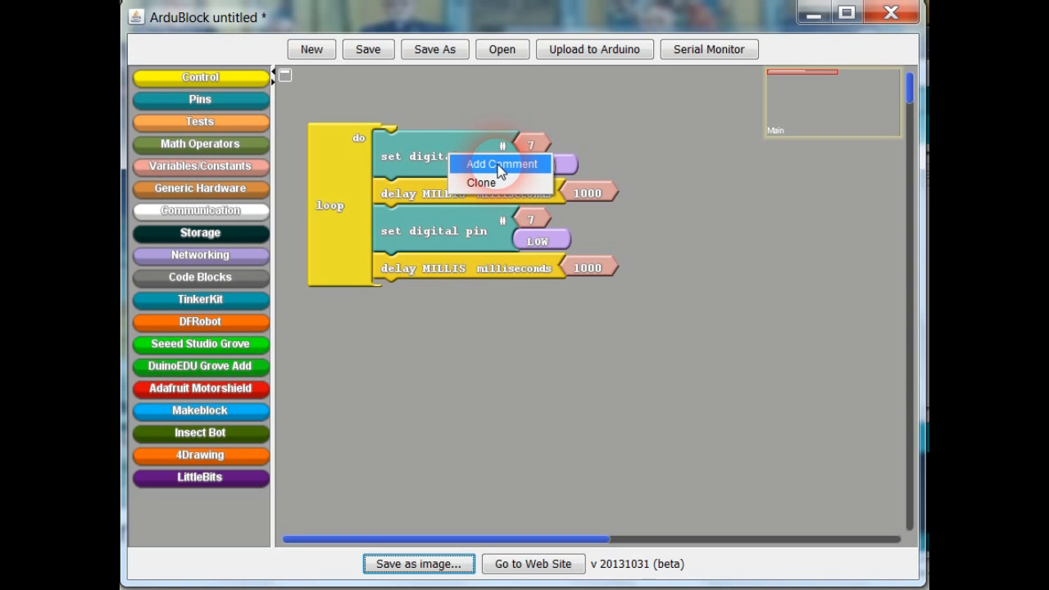
pyautogui.click(500, 164)
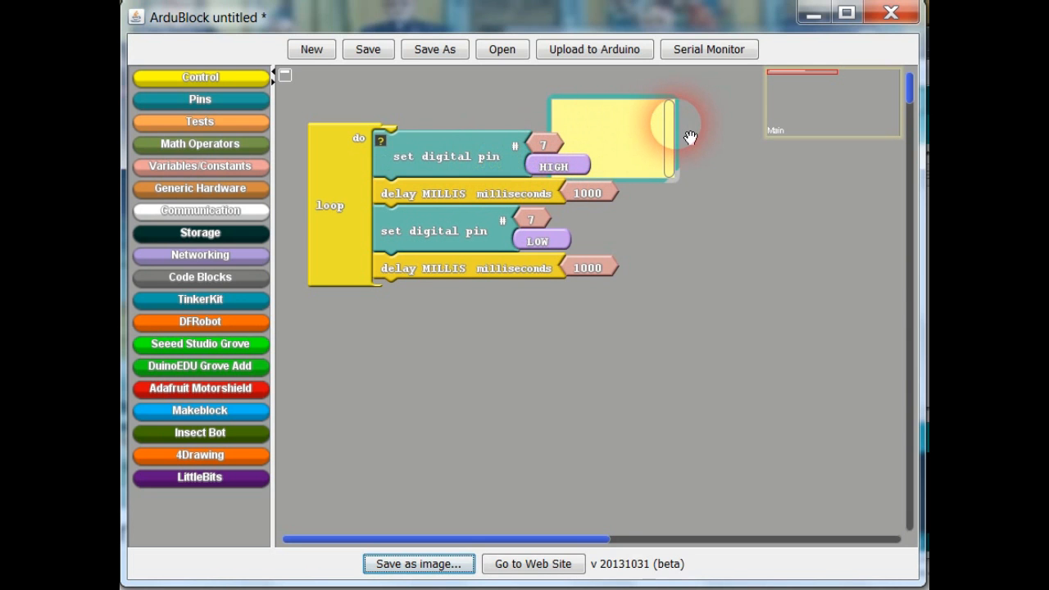
pyautogui.moveTo(688, 136); pyautogui.dragTo(814, 176)
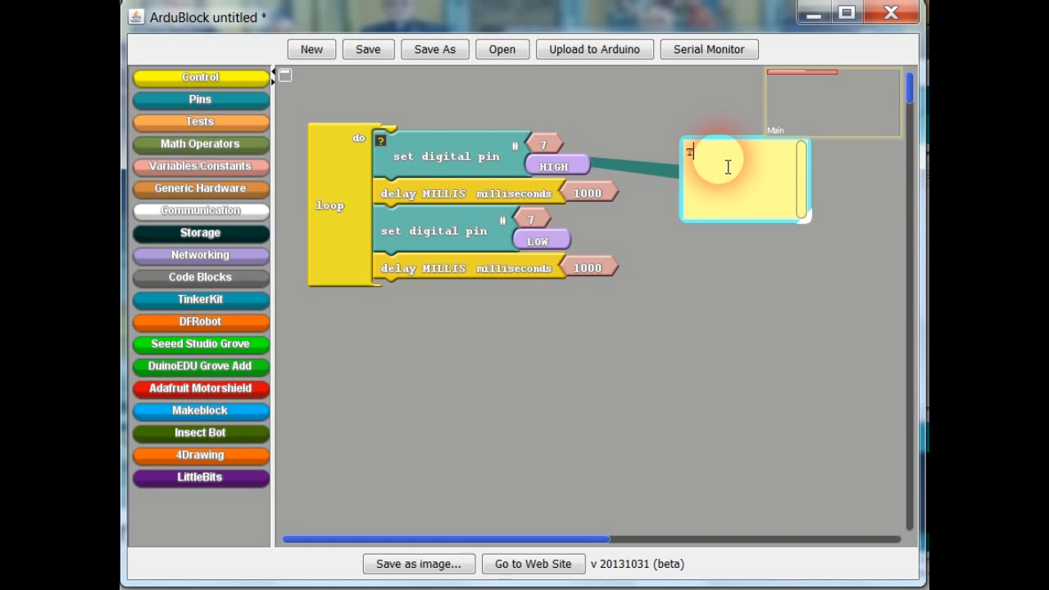
pyautogui.write('Turns the LED o')
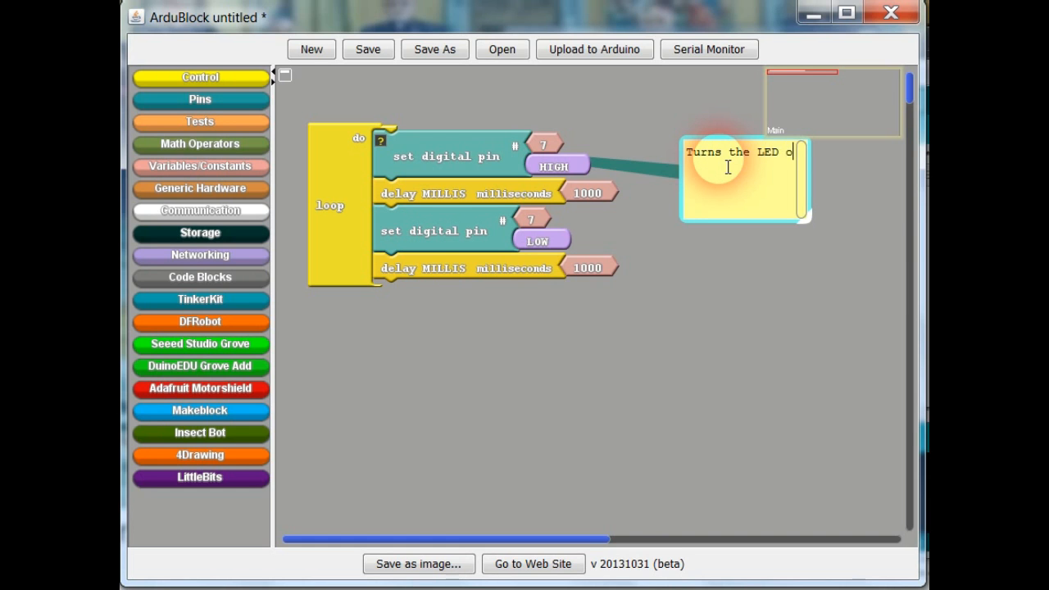
pyautogui.write('n')
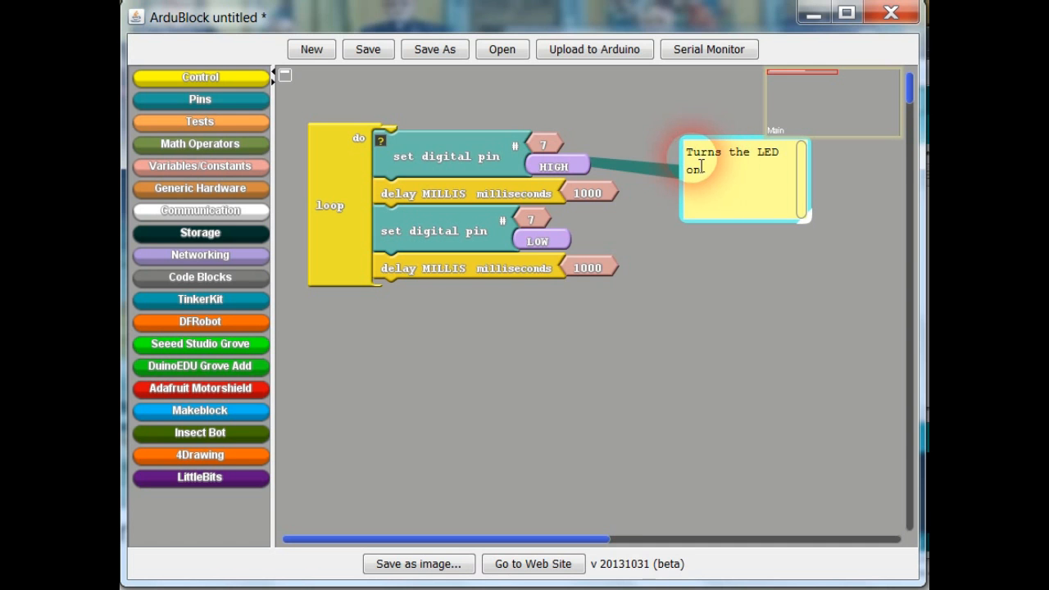
pyautogui.moveTo(820, 238)
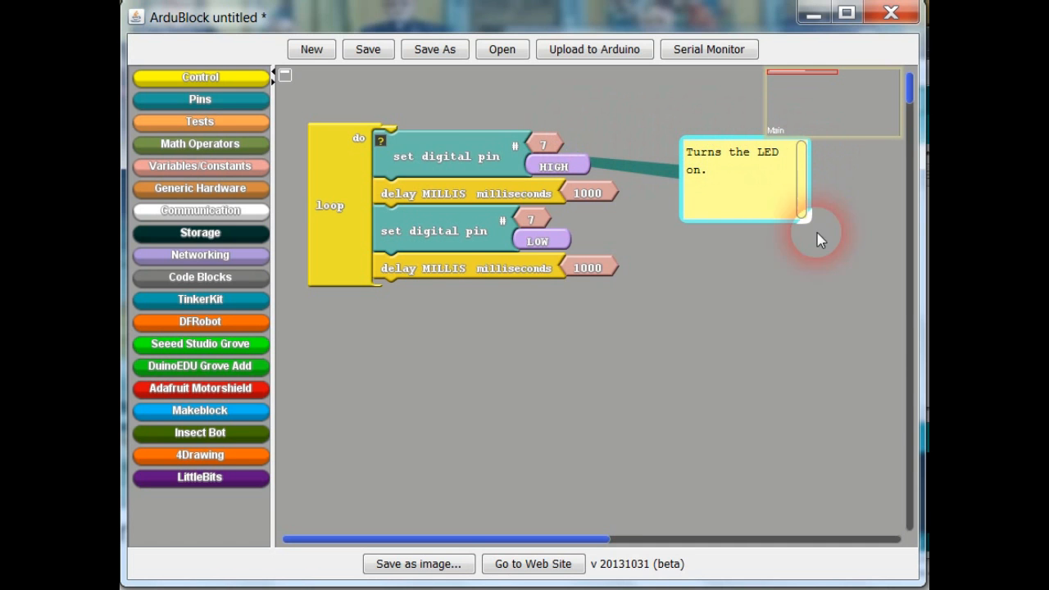
pyautogui.moveTo(710, 139)
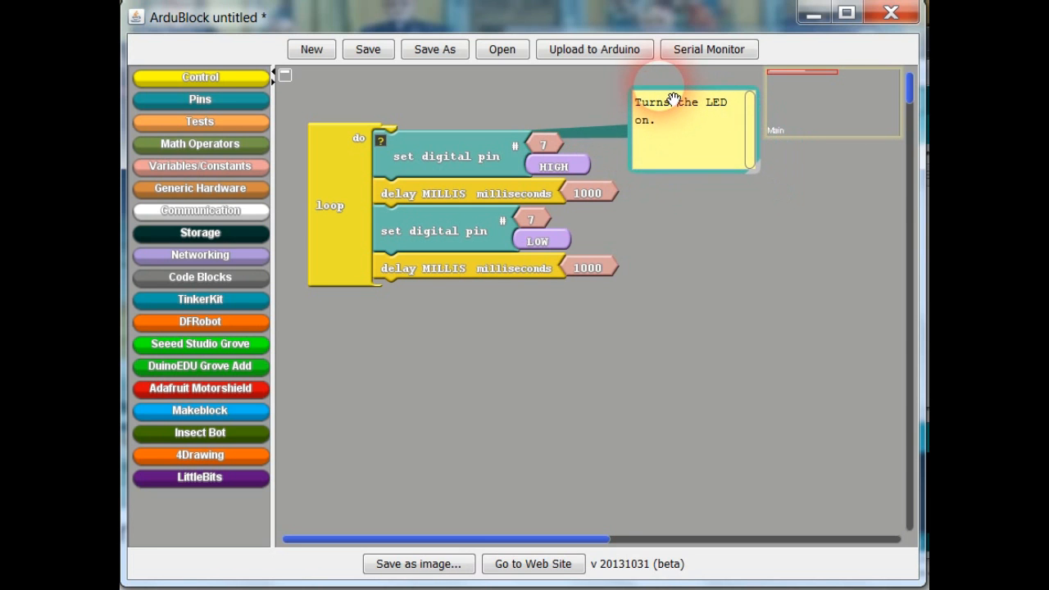
pyautogui.moveTo(533, 196)
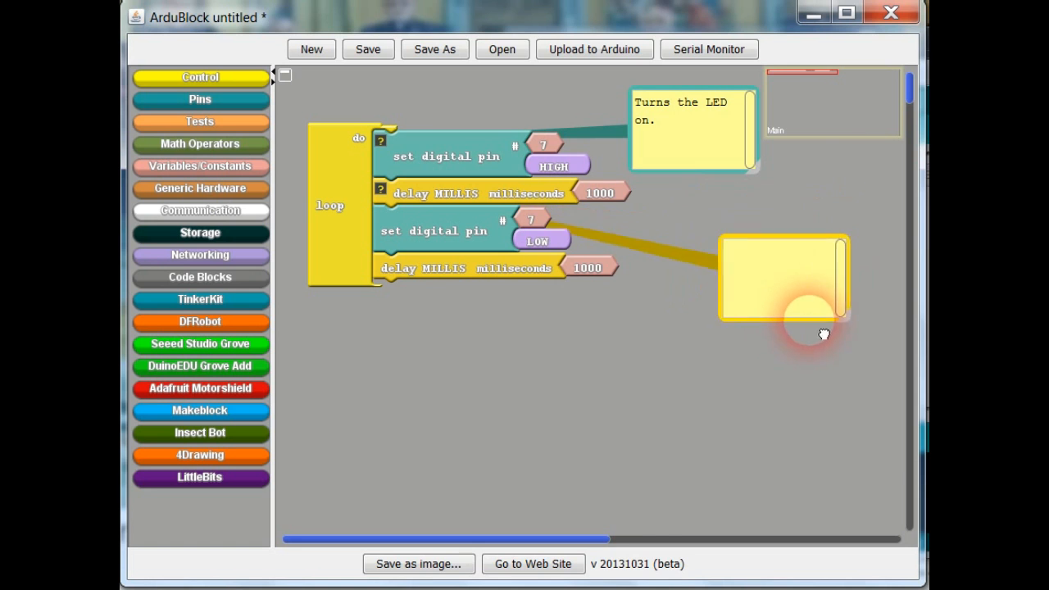
# Move the first delay block's comment box up beside it, entering and clearing test text
pyautogui.moveTo(783, 279); pyautogui.dragTo(741, 197)
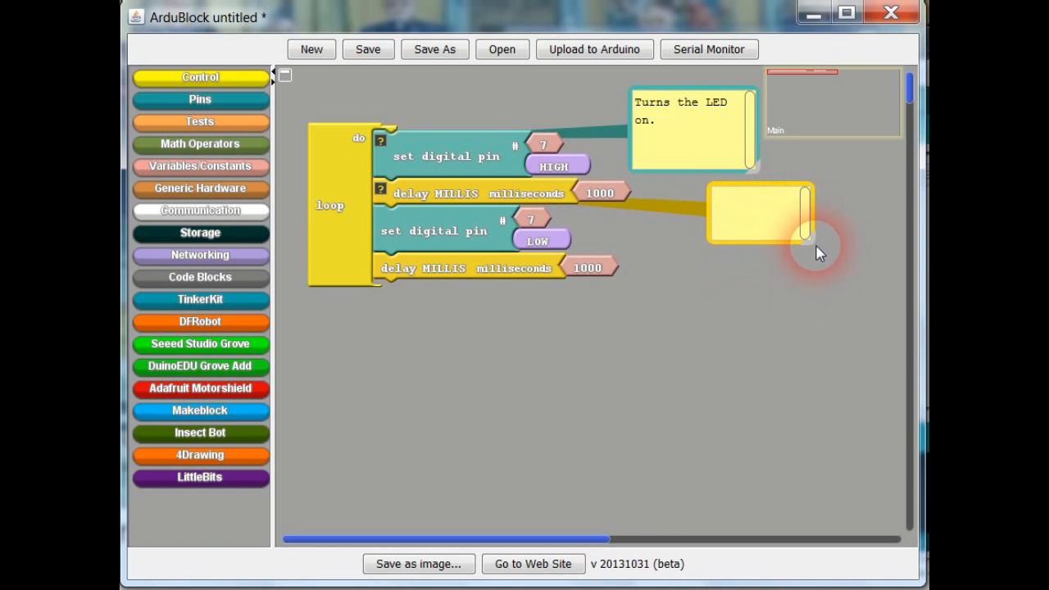
pyautogui.write('fsbdv')
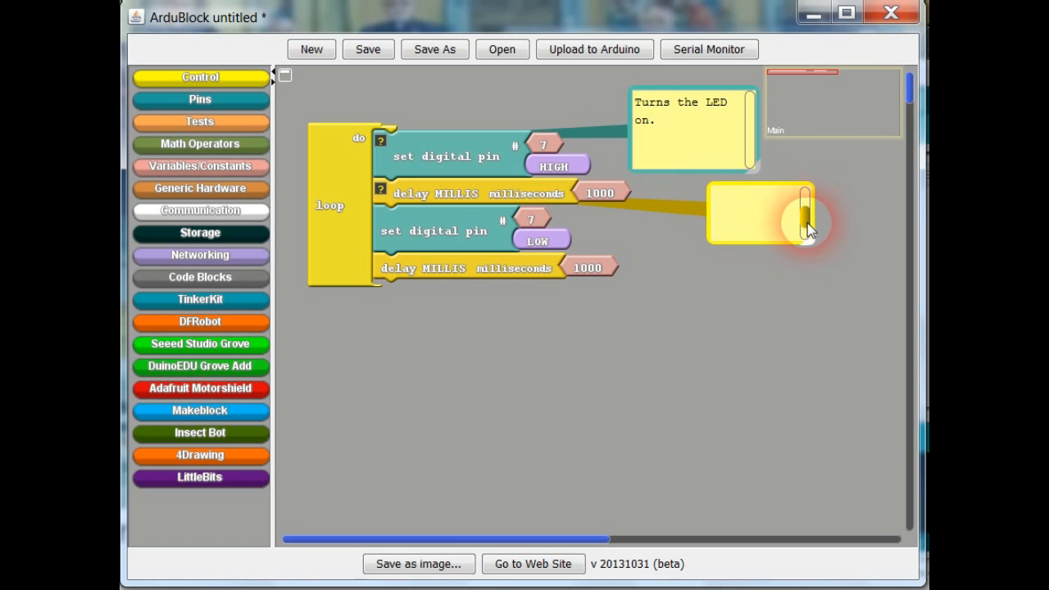
pyautogui.write('fsbdv')
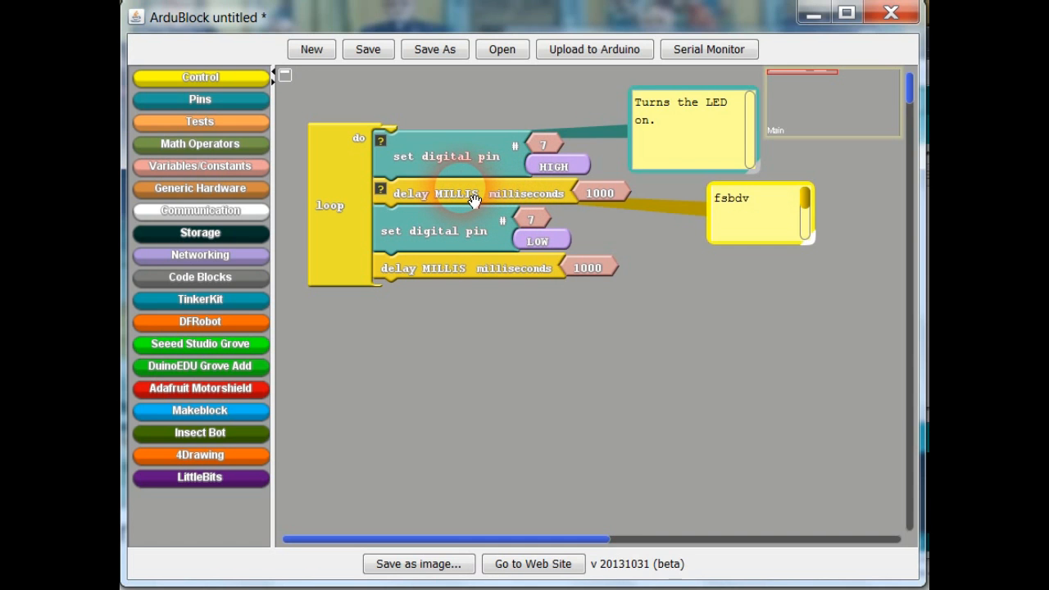
pyautogui.rightClick(474, 197)
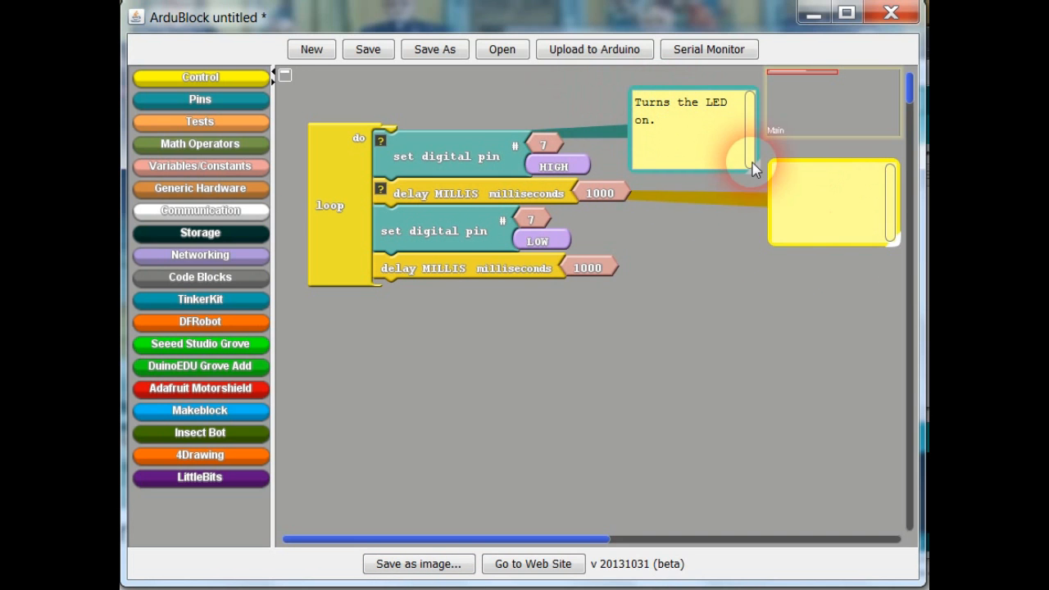
# Write 'Keeps the LED on for 1 sec.' in the first delay MILLIS block's comment
pyautogui.write('Keeps')
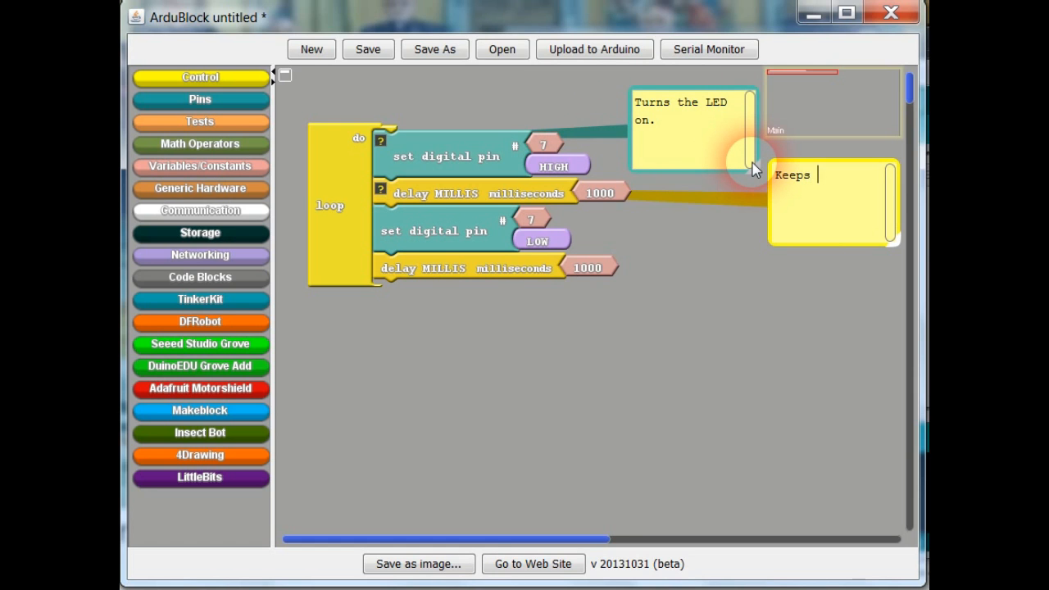
pyautogui.write('the LED on for 1')
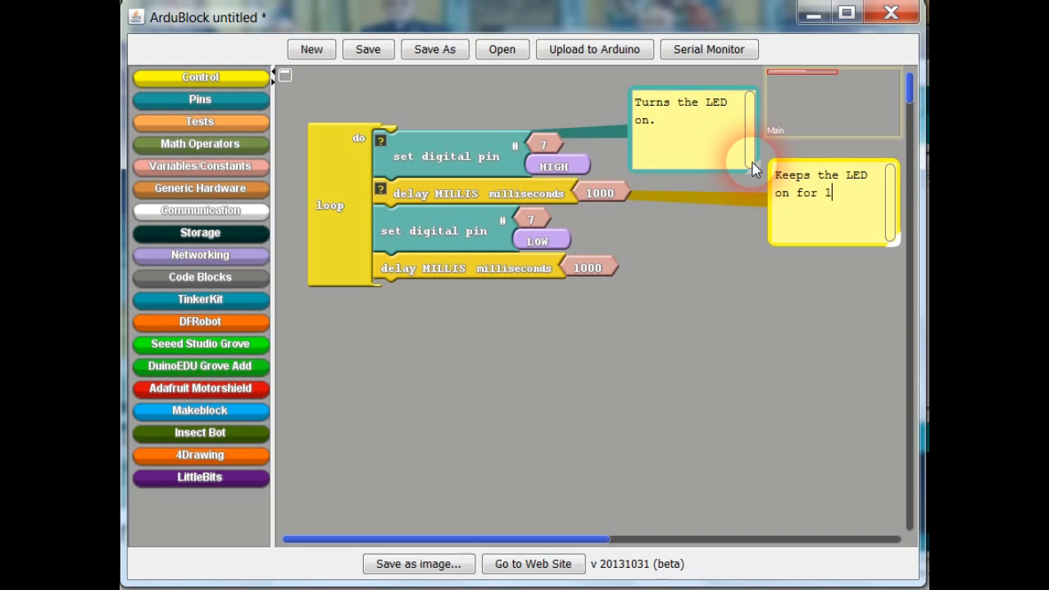
pyautogui.write('sec.')
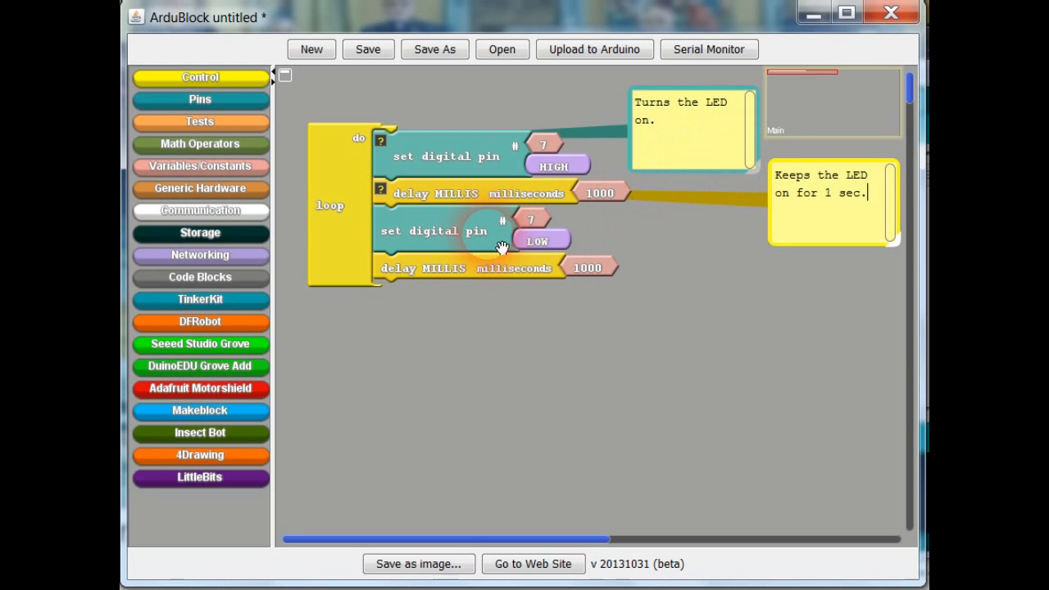
# Add a comment reading 'Turns LED off.' to the set pin 7 LOW block
pyautogui.rightClick(533, 231)
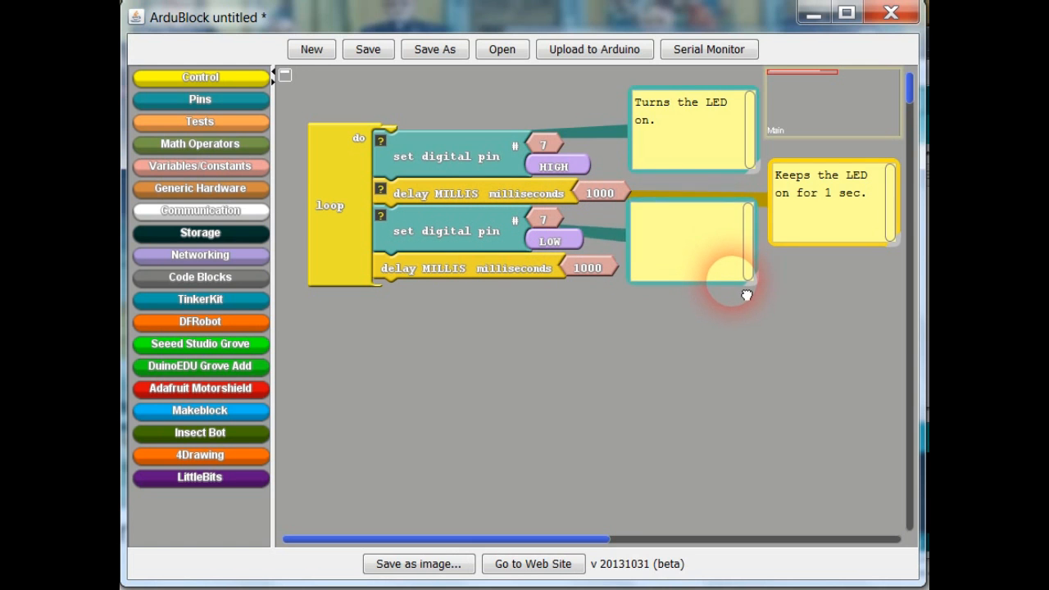
pyautogui.click(697, 250)
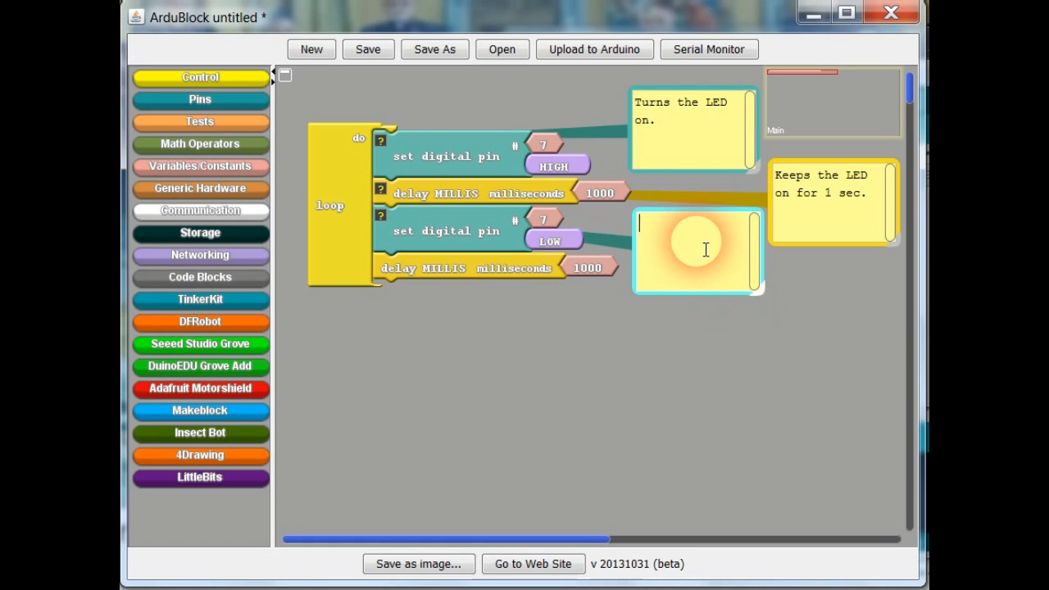
pyautogui.write('Turns LED off.')
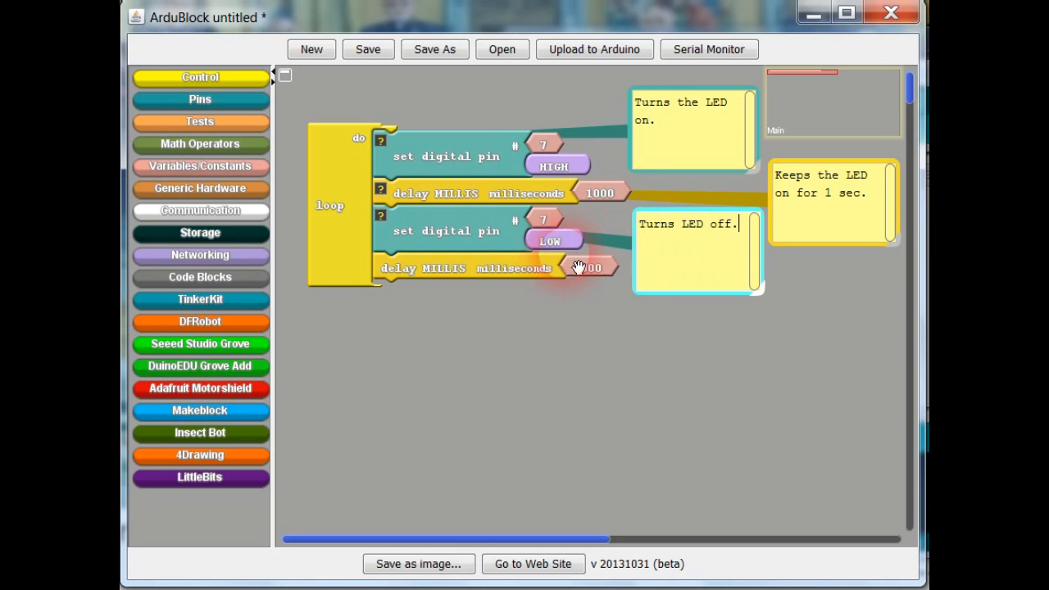
# Comment the last delay MILLIS block with 'Keeps LED off for 1 sec.'
pyautogui.rightClick(591, 268)
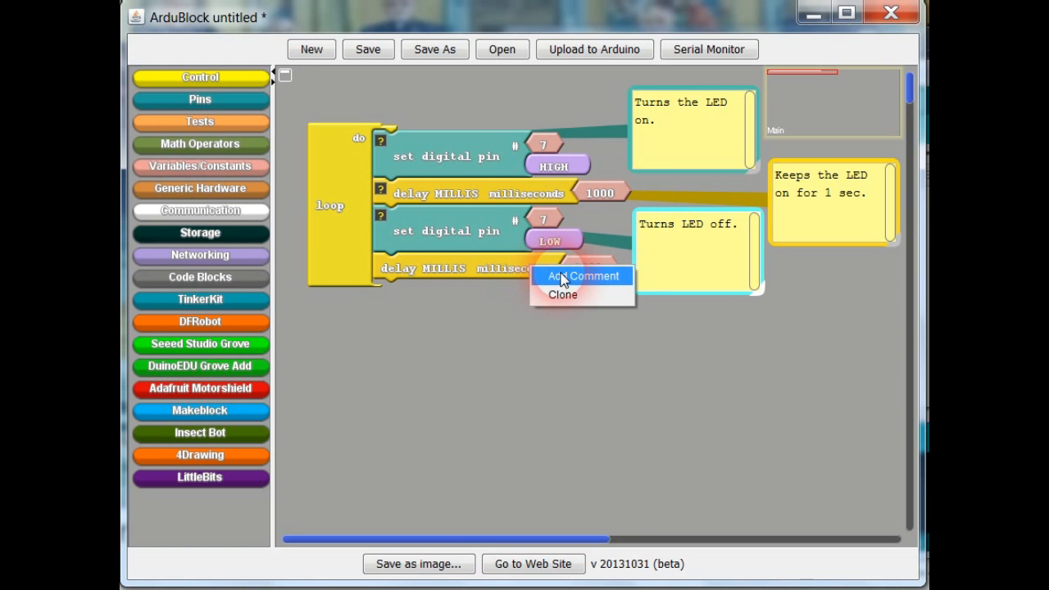
pyautogui.click(581, 276)
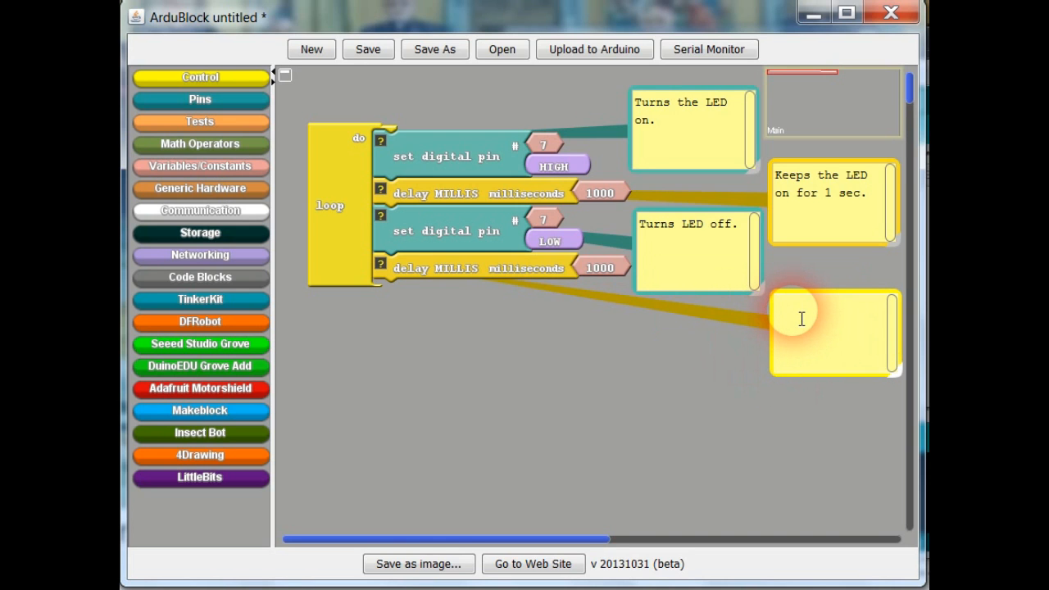
pyautogui.write('Keeps LED of')
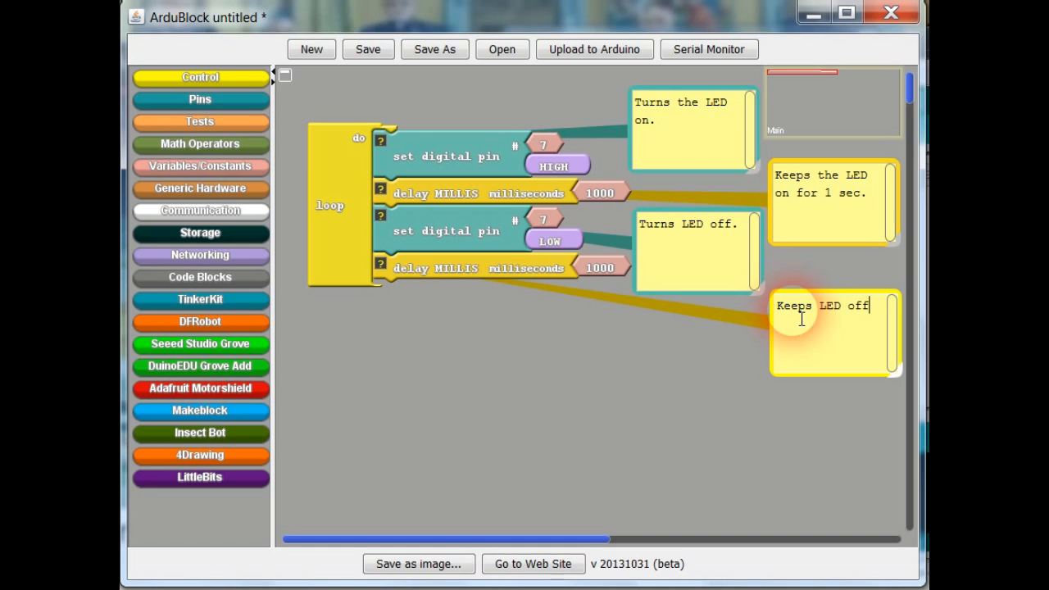
pyautogui.write('for 1')
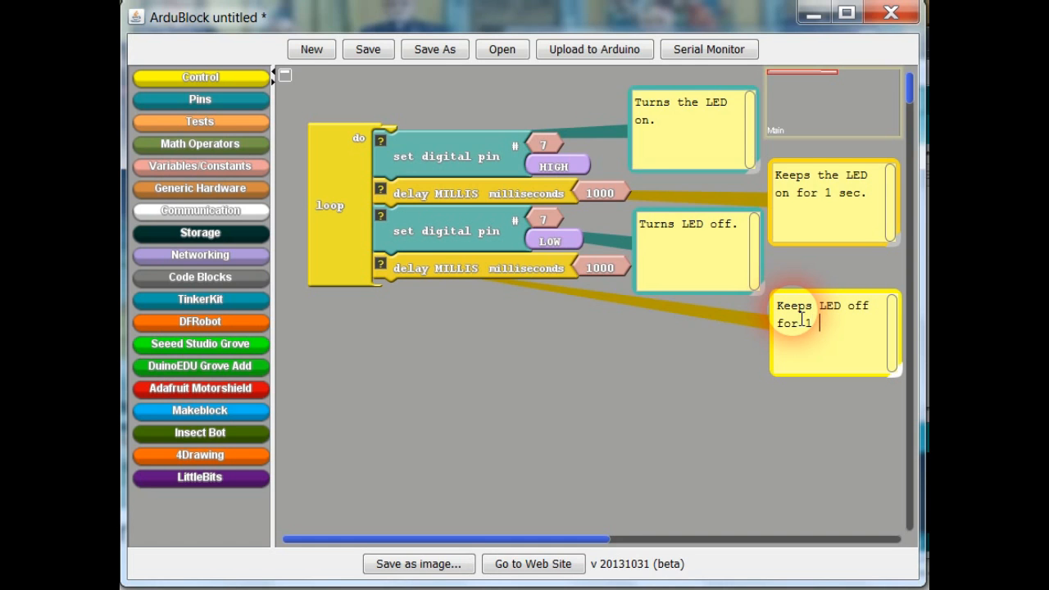
pyautogui.write('sec.')
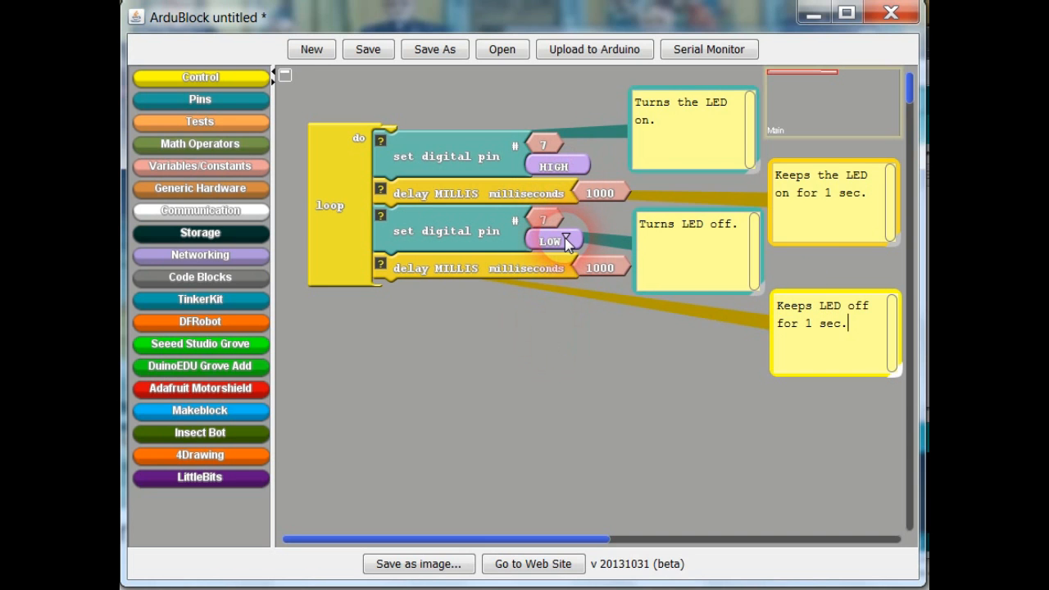
pyautogui.click(557, 240)
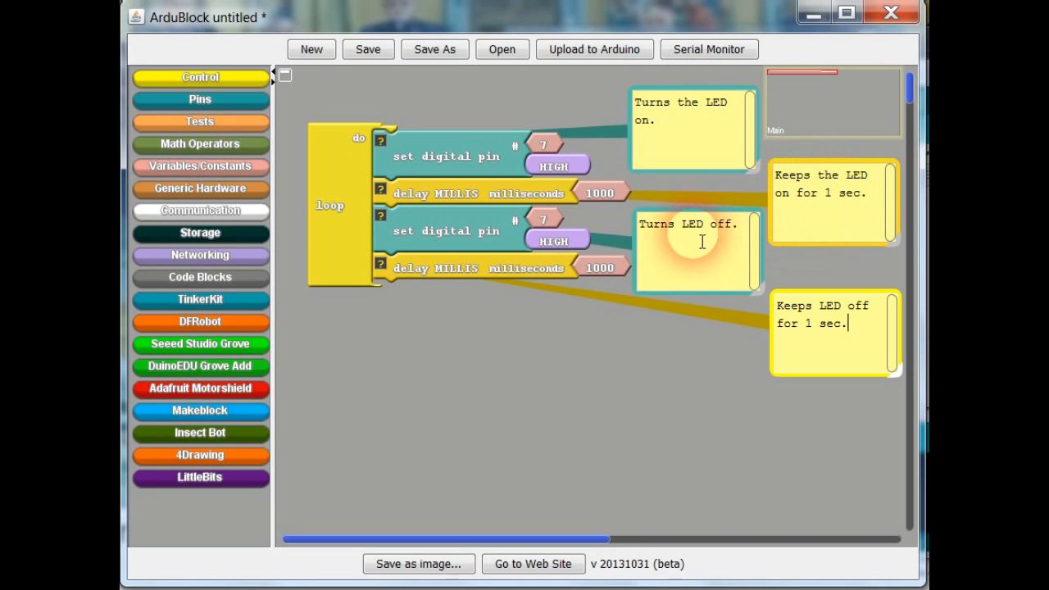
pyautogui.moveTo(639, 240)
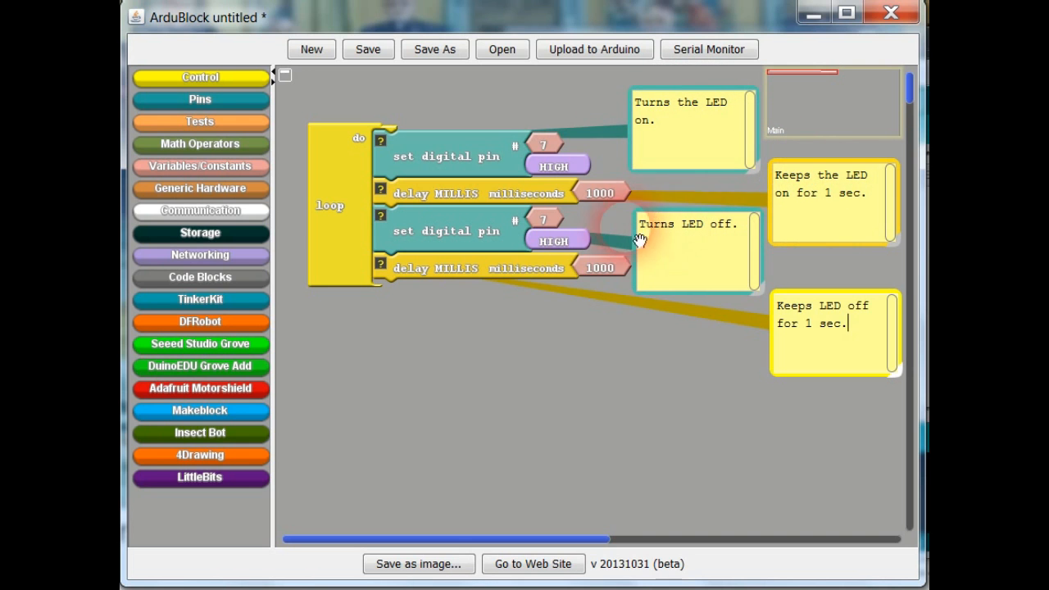
pyautogui.click(556, 241)
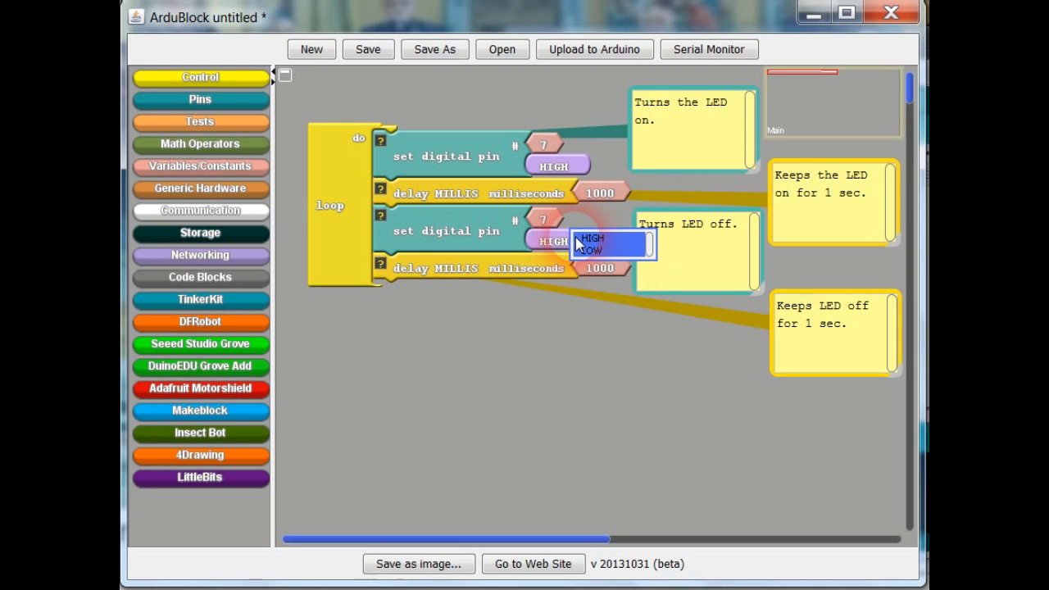
pyautogui.click(588, 250)
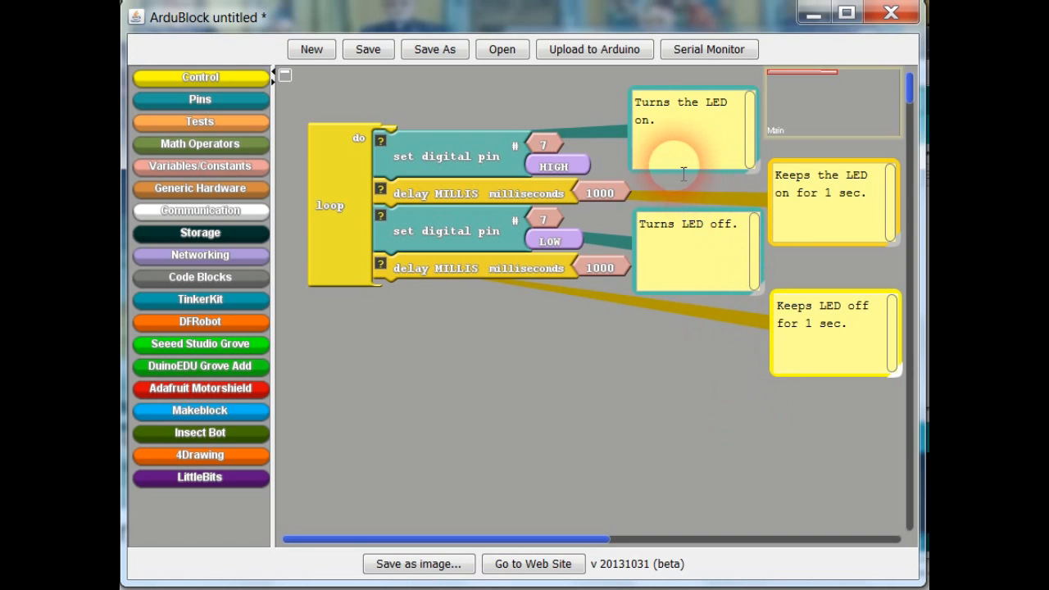
pyautogui.moveTo(714, 269)
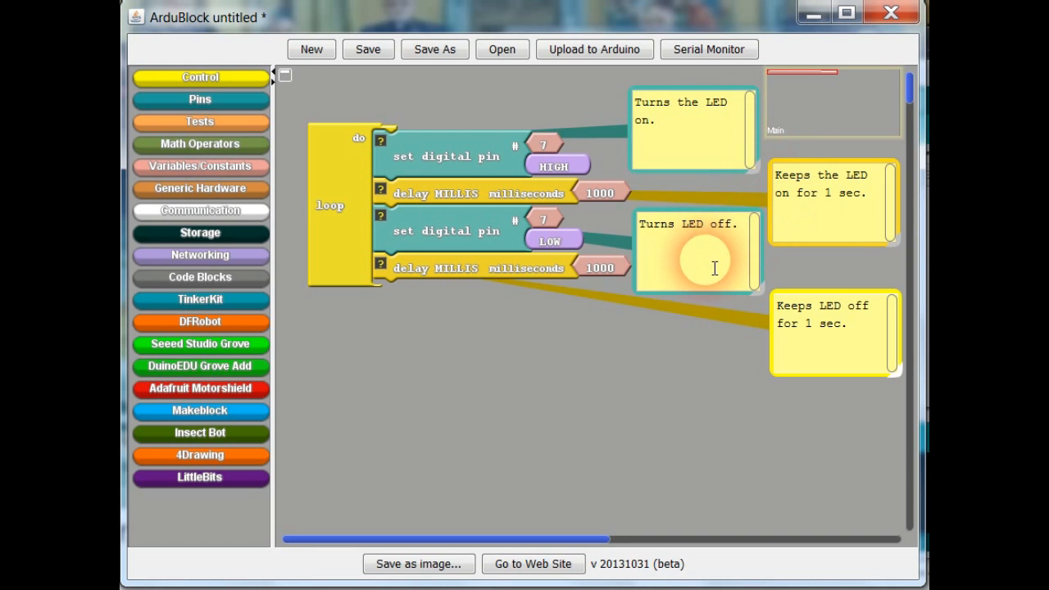
pyautogui.moveTo(673, 162)
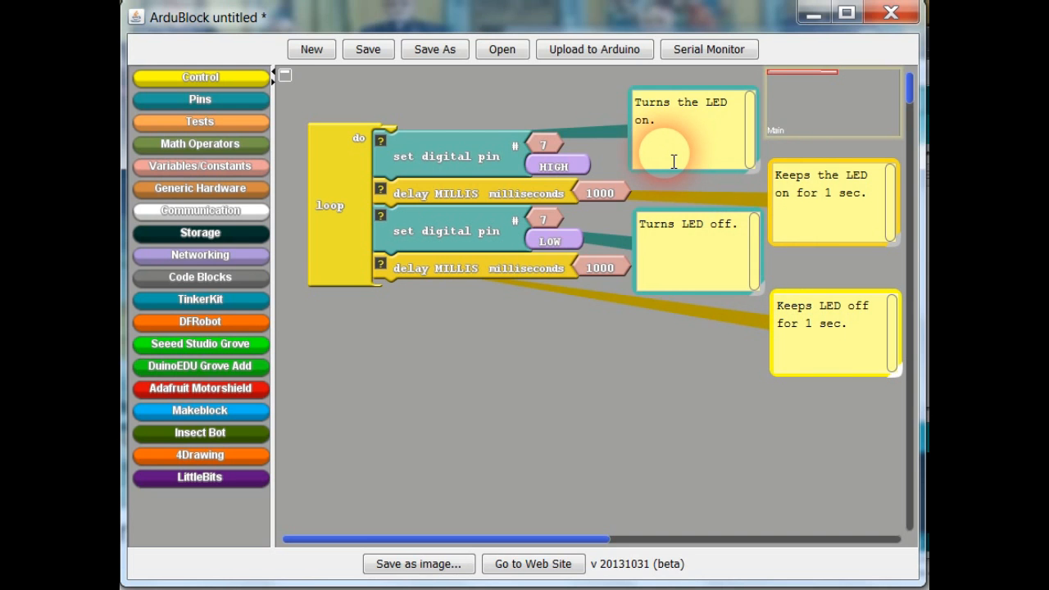